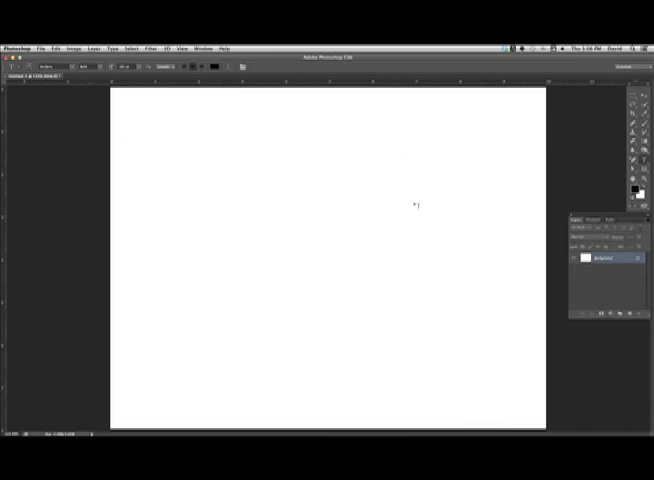
mouse_move(315, 225)
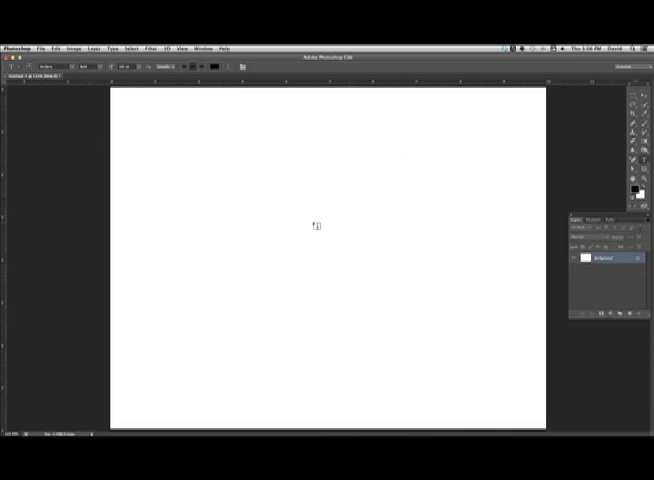
mouse_move(322, 218)
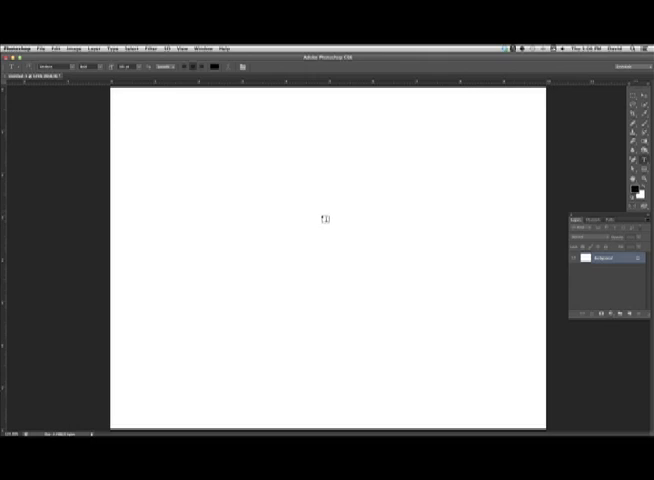
- Create a text box and type 'Funky' and 'TexT' on two lines
drag(320, 120, 320, 217)
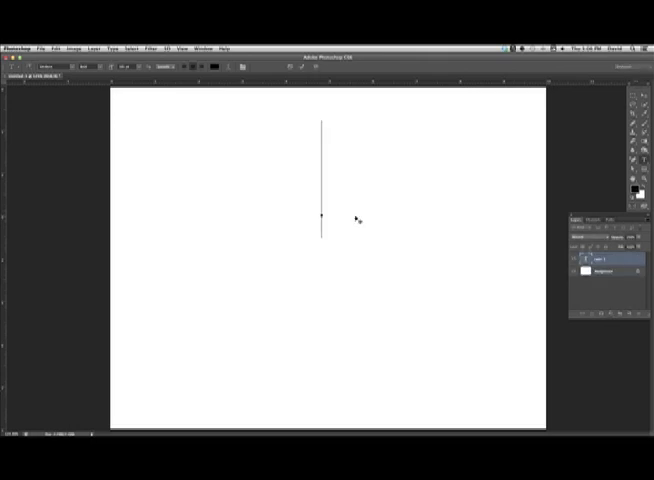
text(Funky)
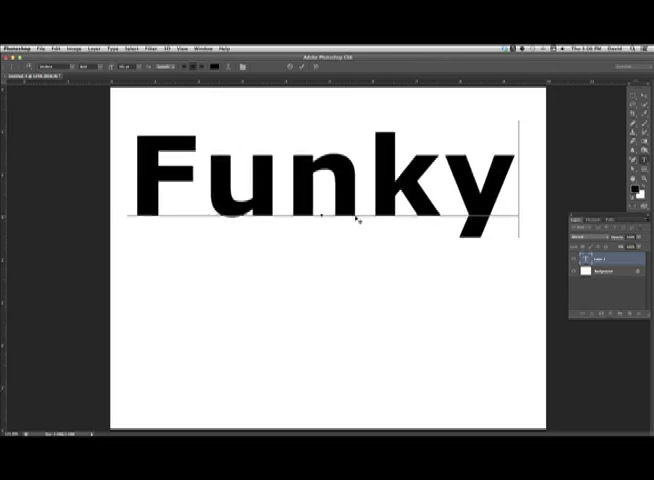
text(Tex)
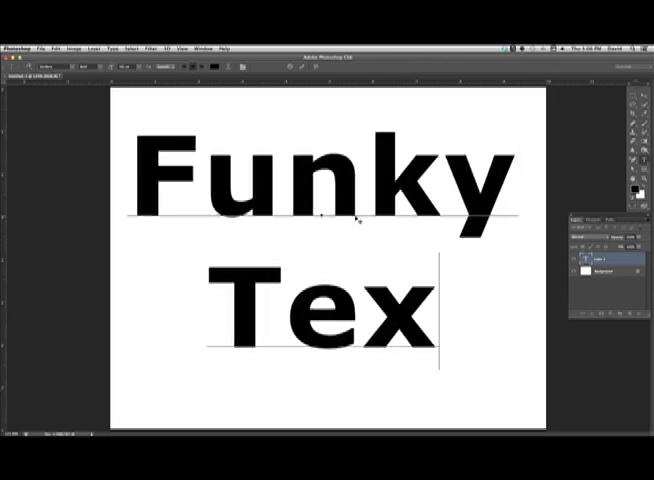
text(T)
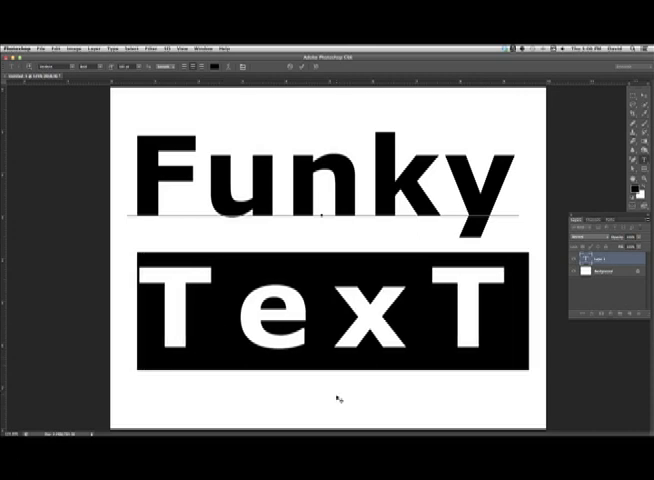
mouse_move(458, 135)
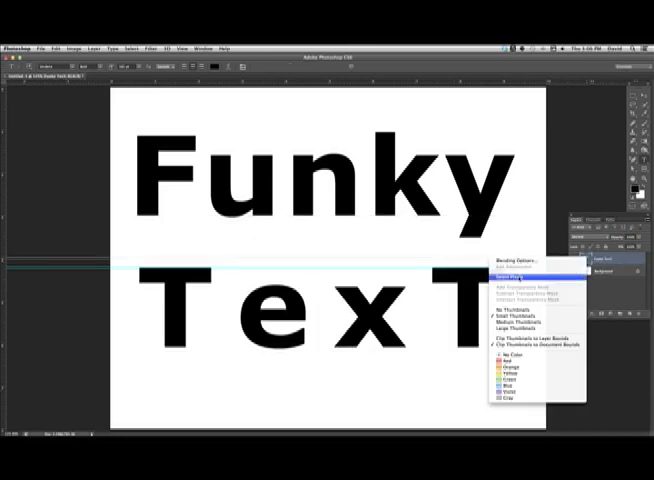
- Load the letter shapes of the Funky TexT layer as a selection
click(510, 271)
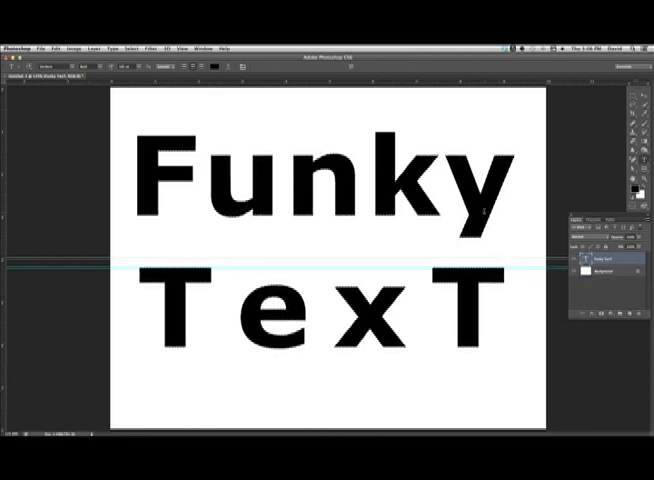
- Bring up the context menu on the text to convert it into a work path
right_click(495, 215)
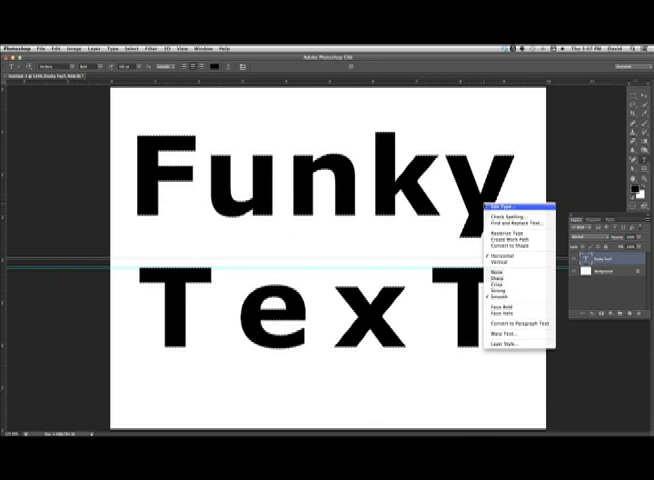
mouse_move(518, 240)
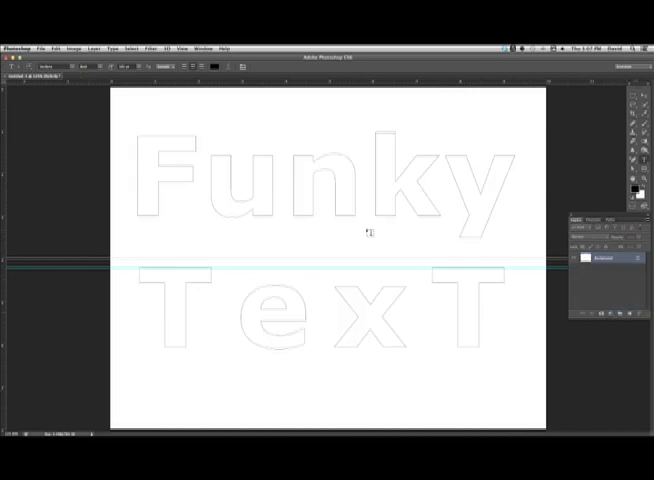
mouse_move(443, 231)
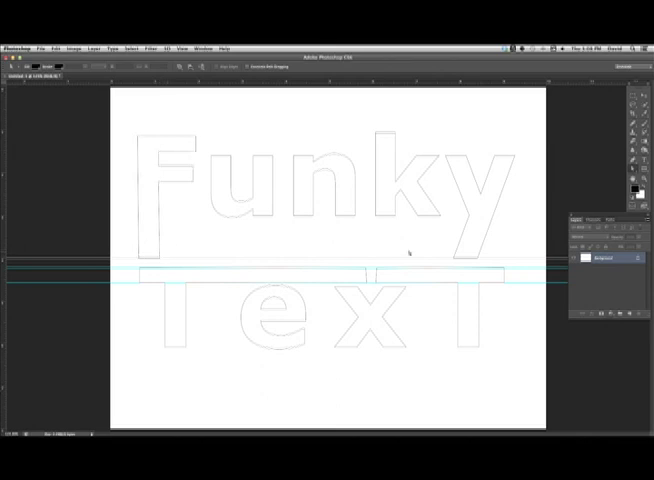
mouse_move(380, 182)
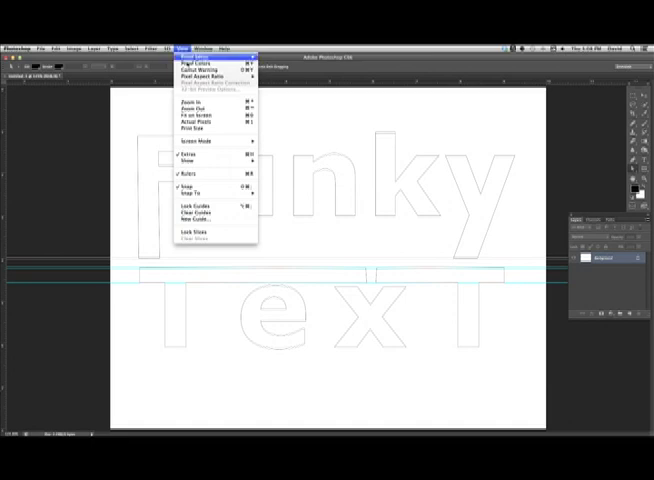
mouse_move(195, 215)
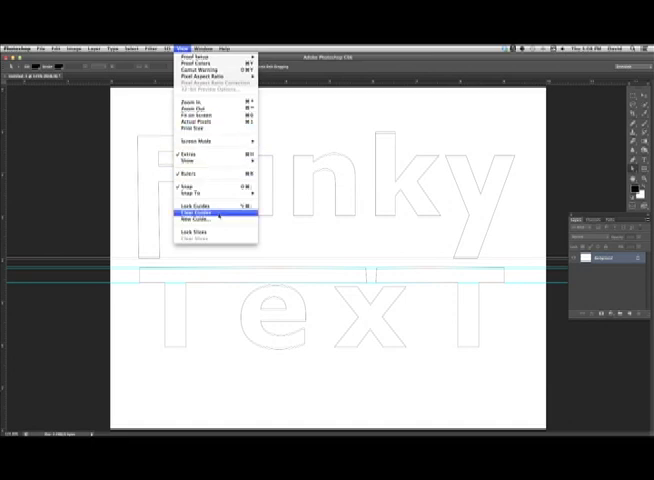
- Clear all guides from the canvas via View > Clear Guides
click(197, 217)
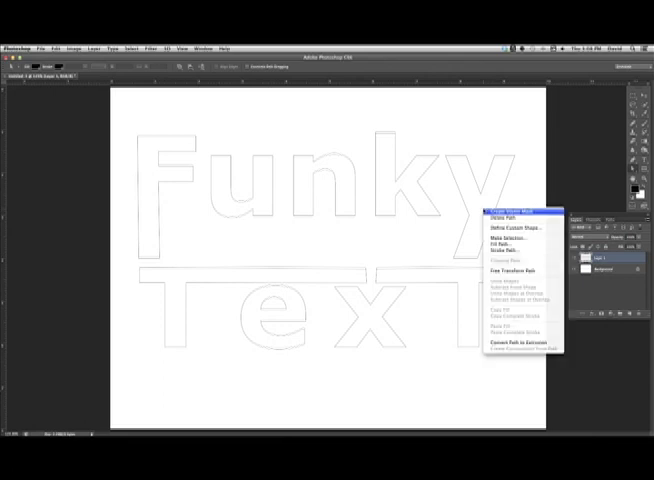
mouse_move(510, 243)
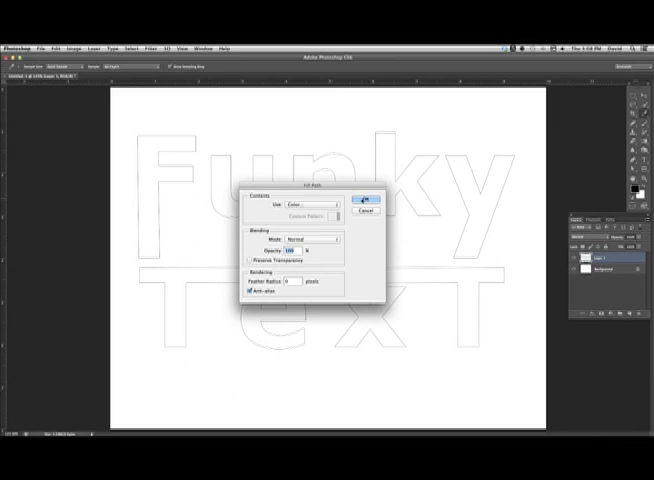
- Fill the reshaped letter path with solid red on Layer 1
click(364, 202)
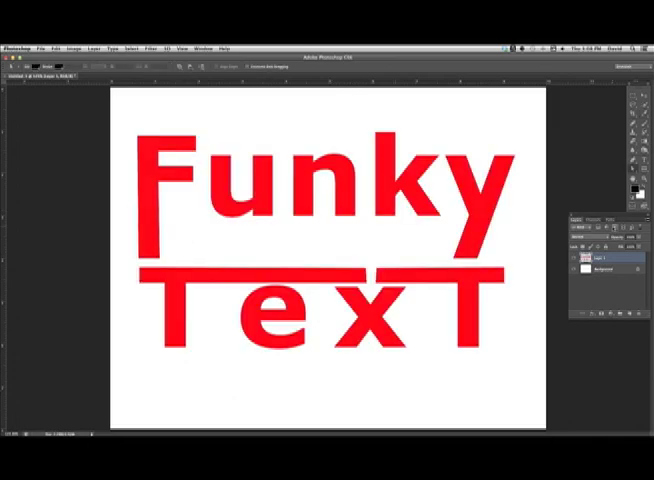
mouse_move(494, 239)
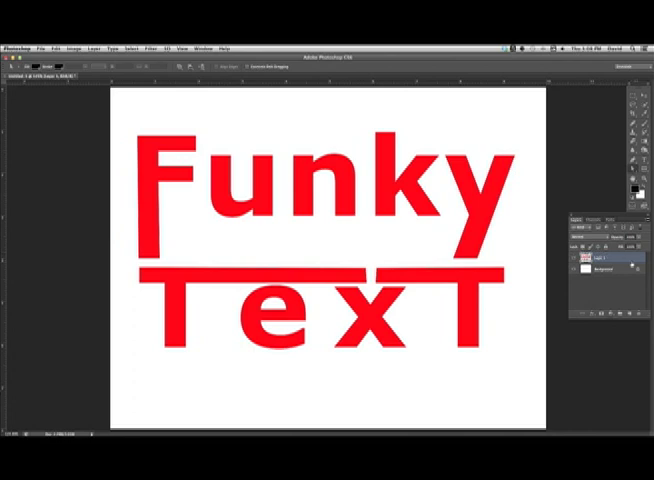
- Open the Layer Style dialog for Layer 1 to add Bevel & Emboss
double_click(600, 262)
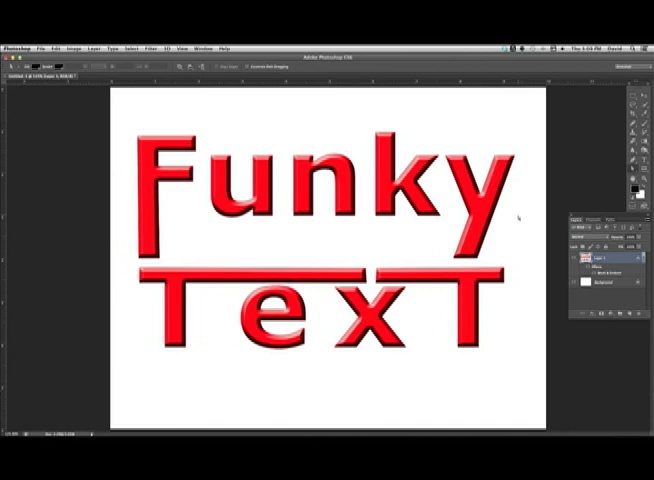
mouse_move(535, 270)
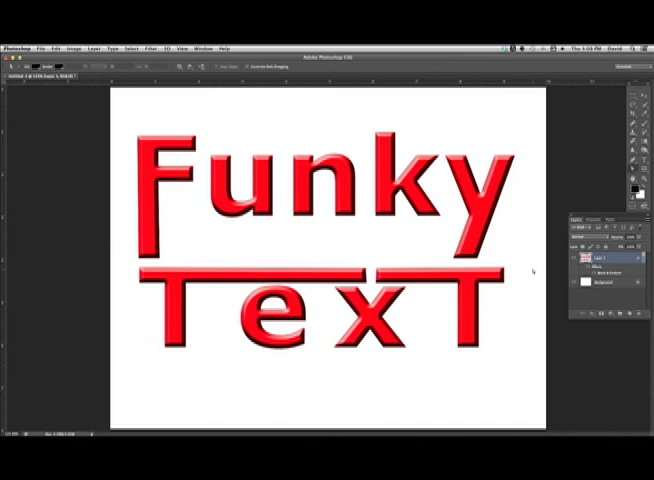